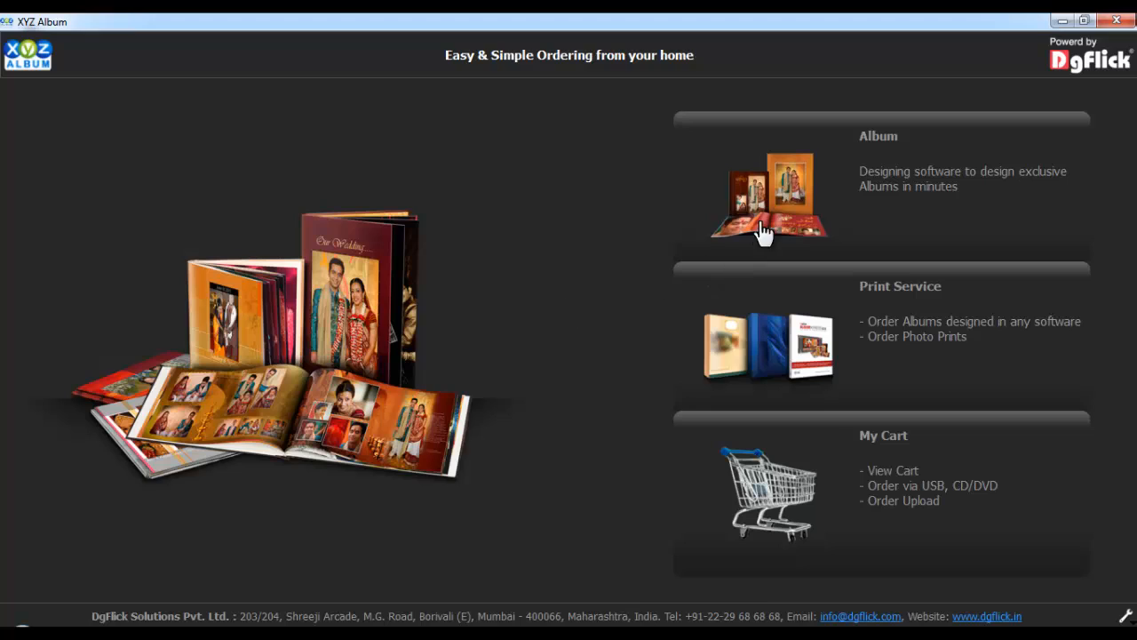
pyautogui.moveTo(781, 217)
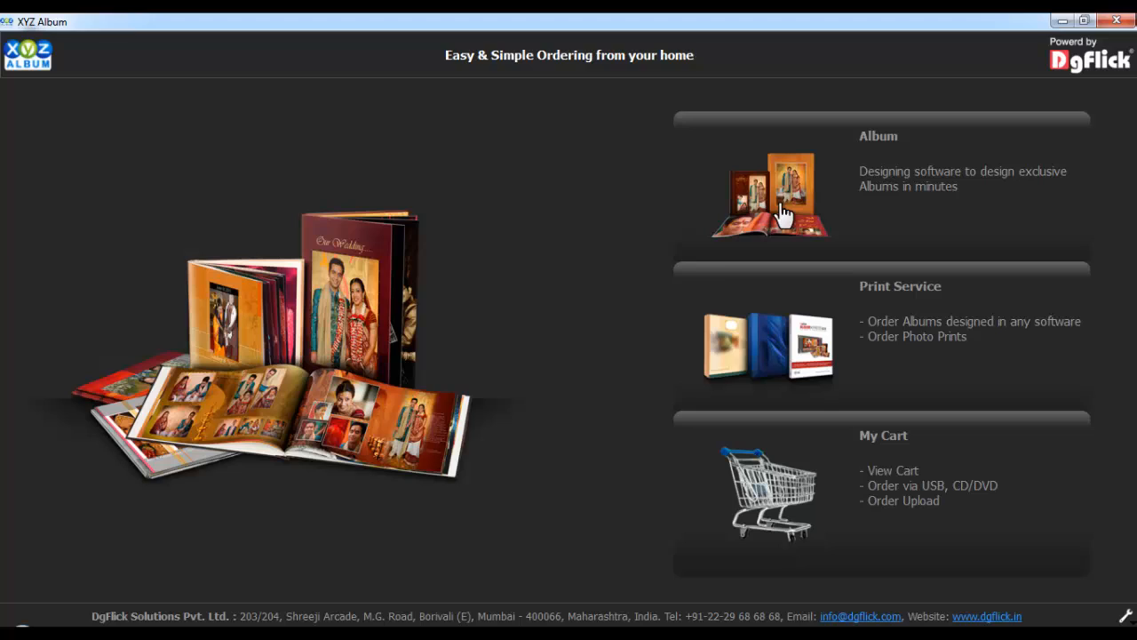
# - Start a new 12X36 offset album with personalized cover, 16 pages, in Perfect design mode
pyautogui.click(767, 194)
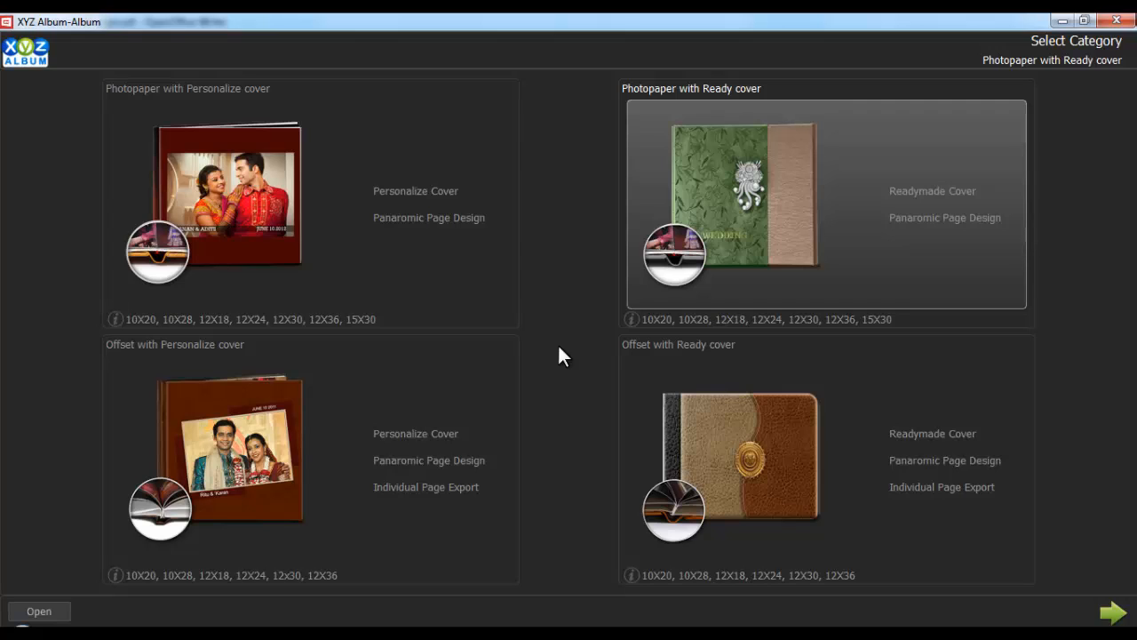
pyautogui.moveTo(430, 453)
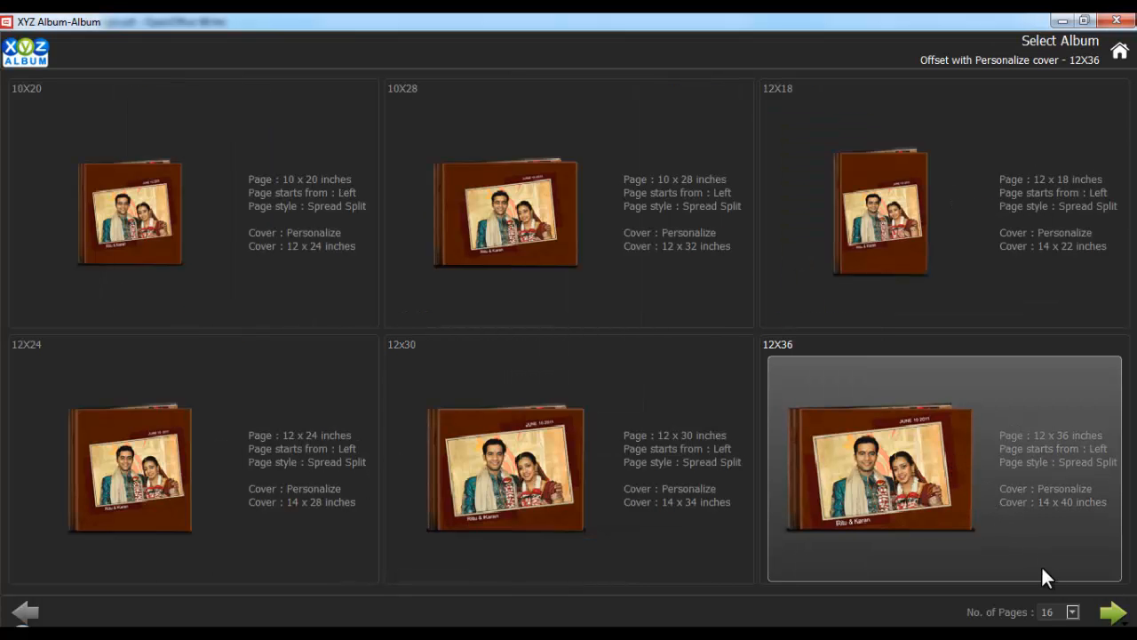
pyautogui.click(1072, 611)
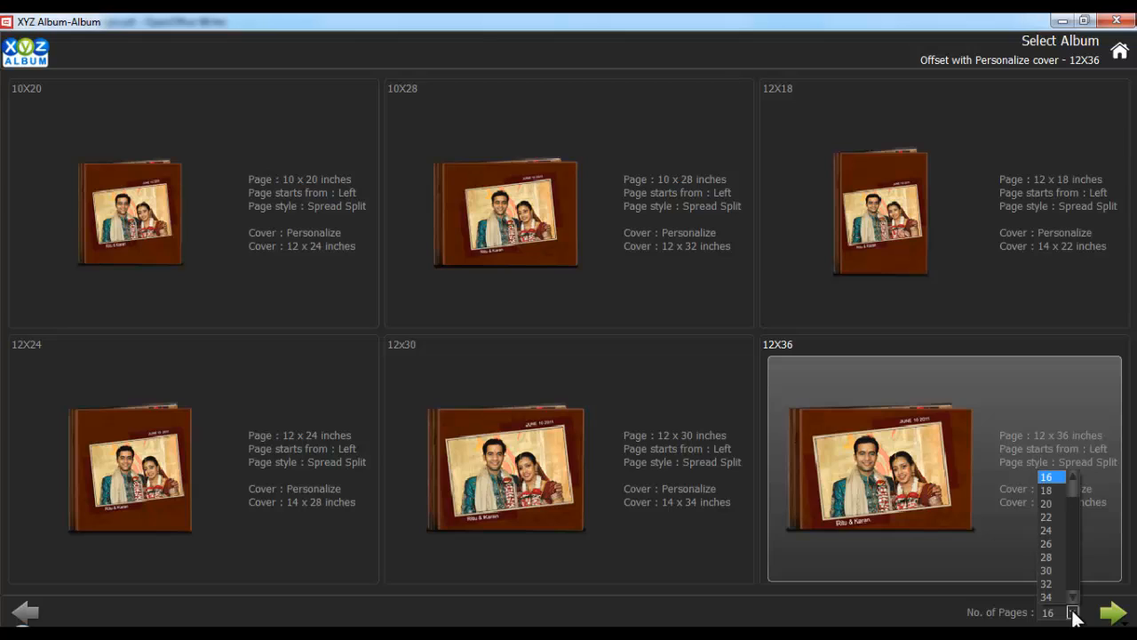
pyautogui.click(1112, 611)
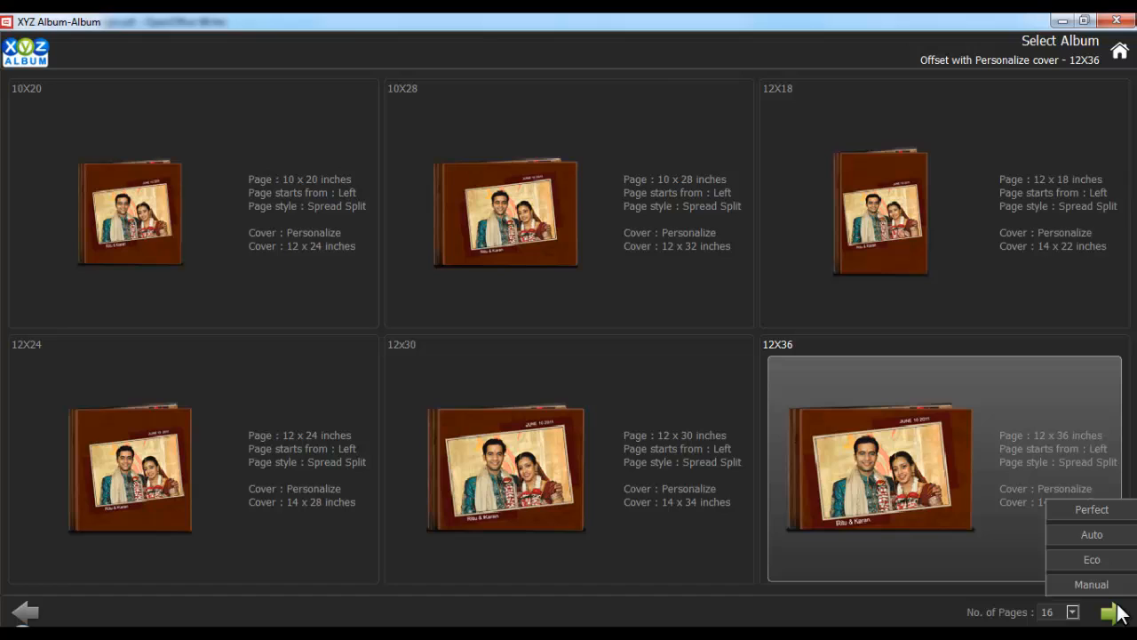
pyautogui.moveTo(1118, 590)
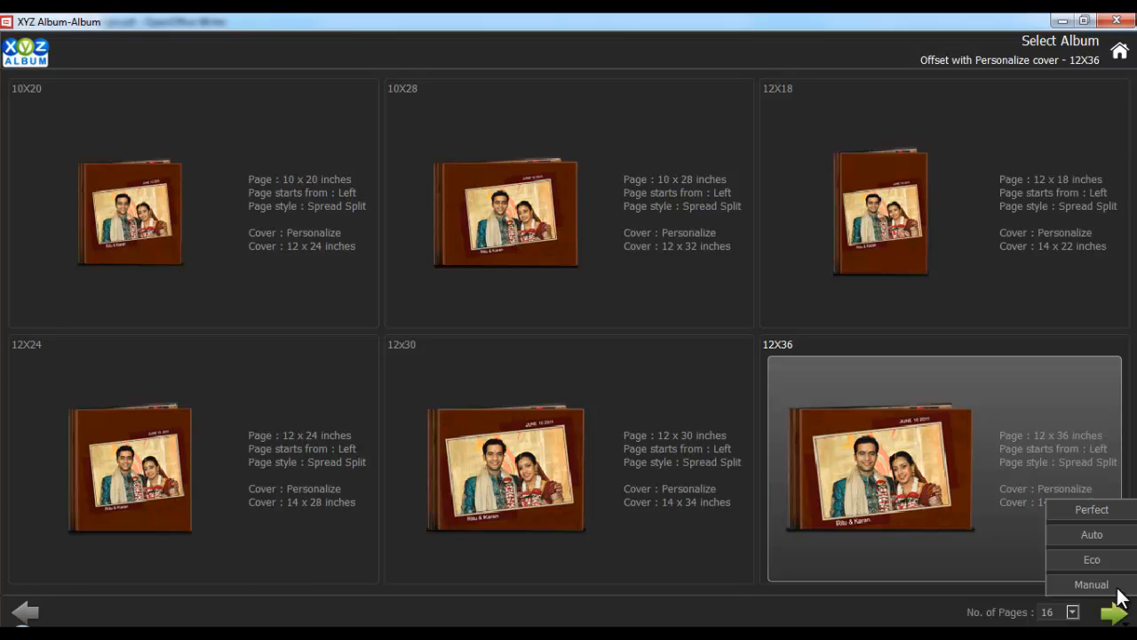
pyautogui.moveTo(1091, 509)
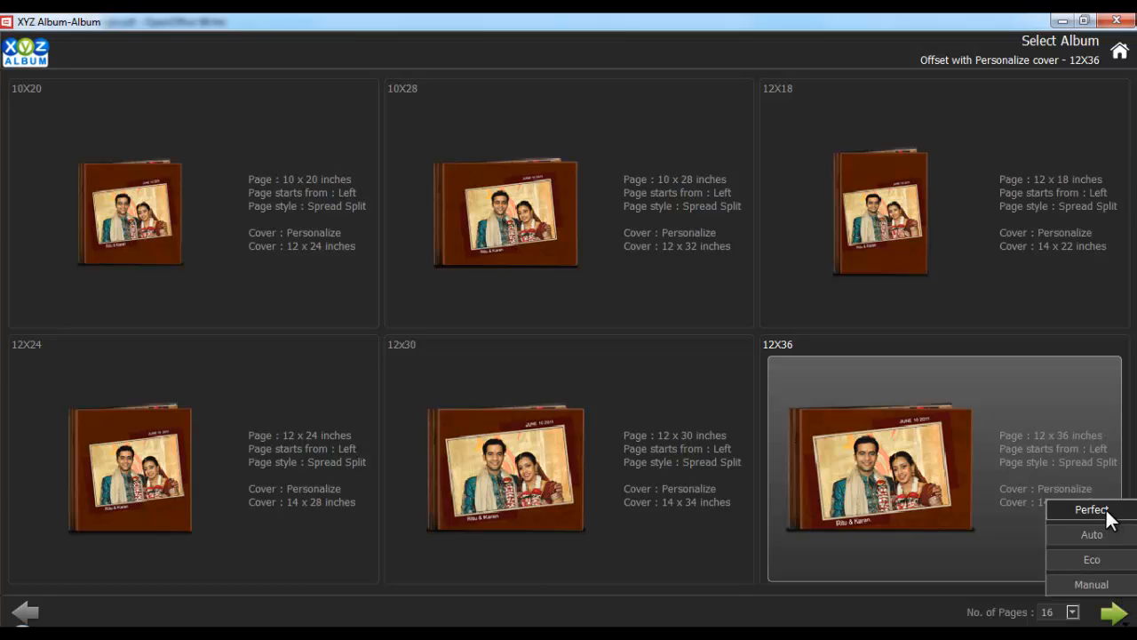
pyautogui.click(1090, 509)
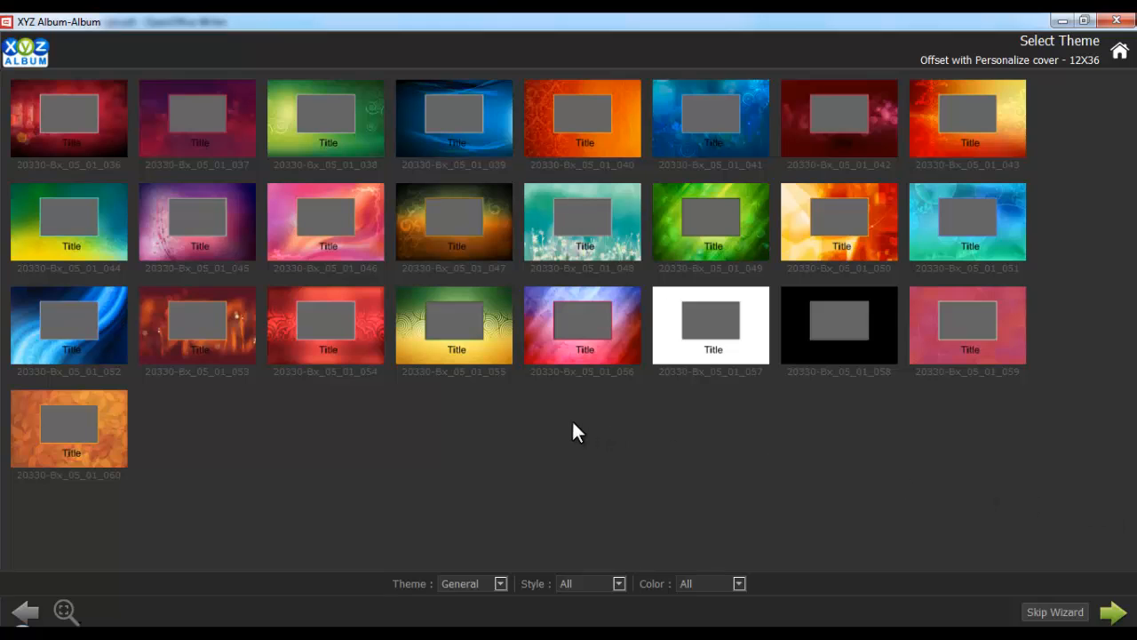
pyautogui.moveTo(569, 428)
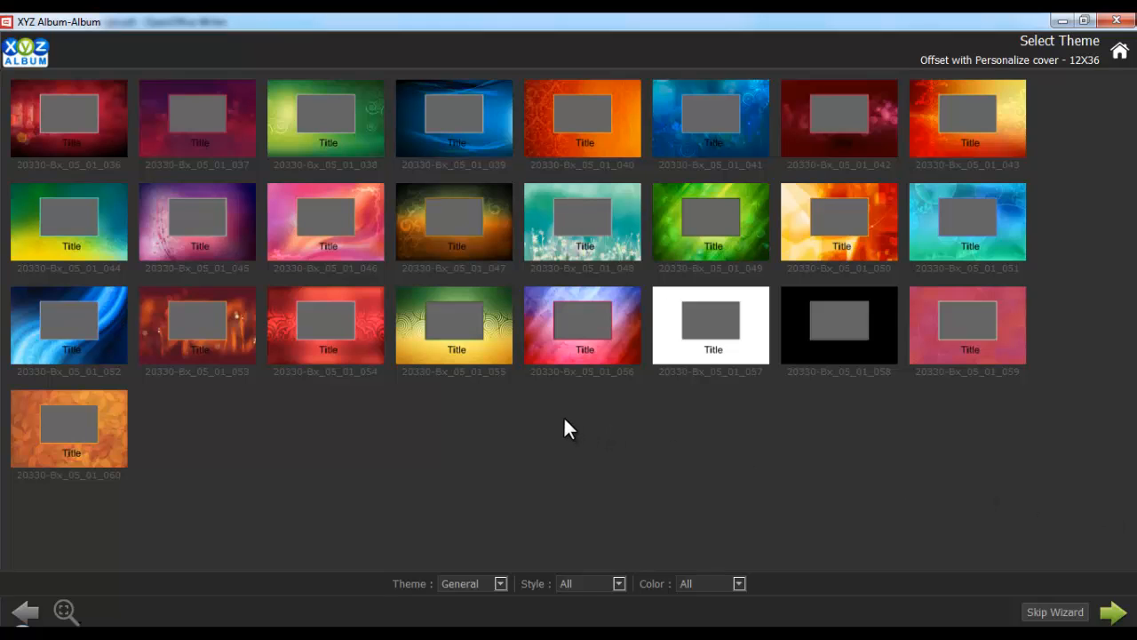
pyautogui.moveTo(519, 600)
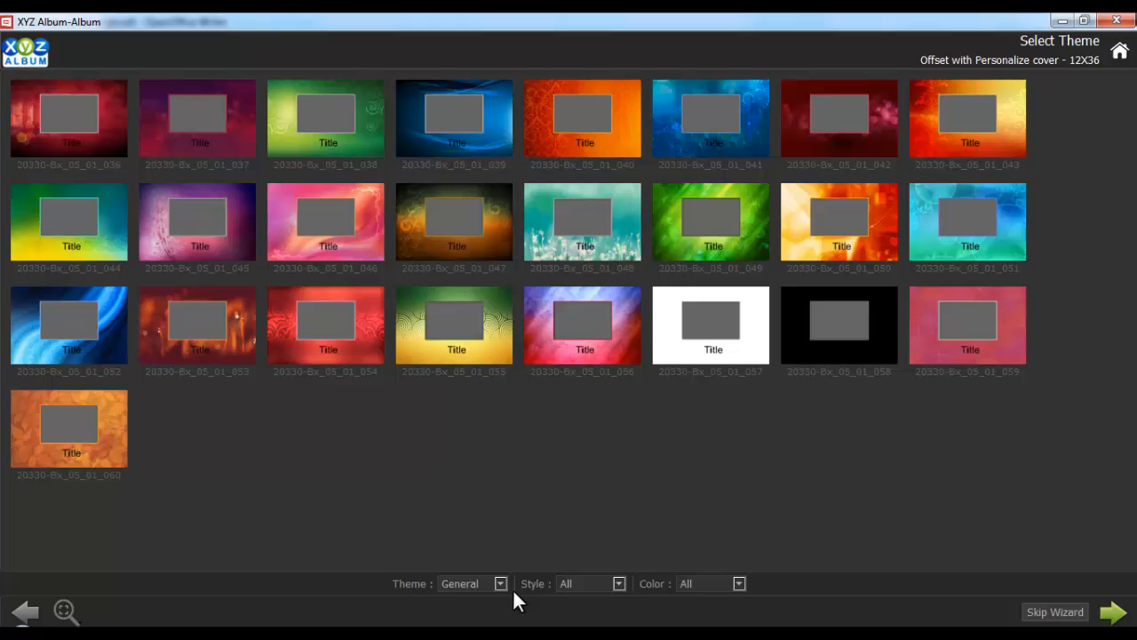
pyautogui.moveTo(661, 595)
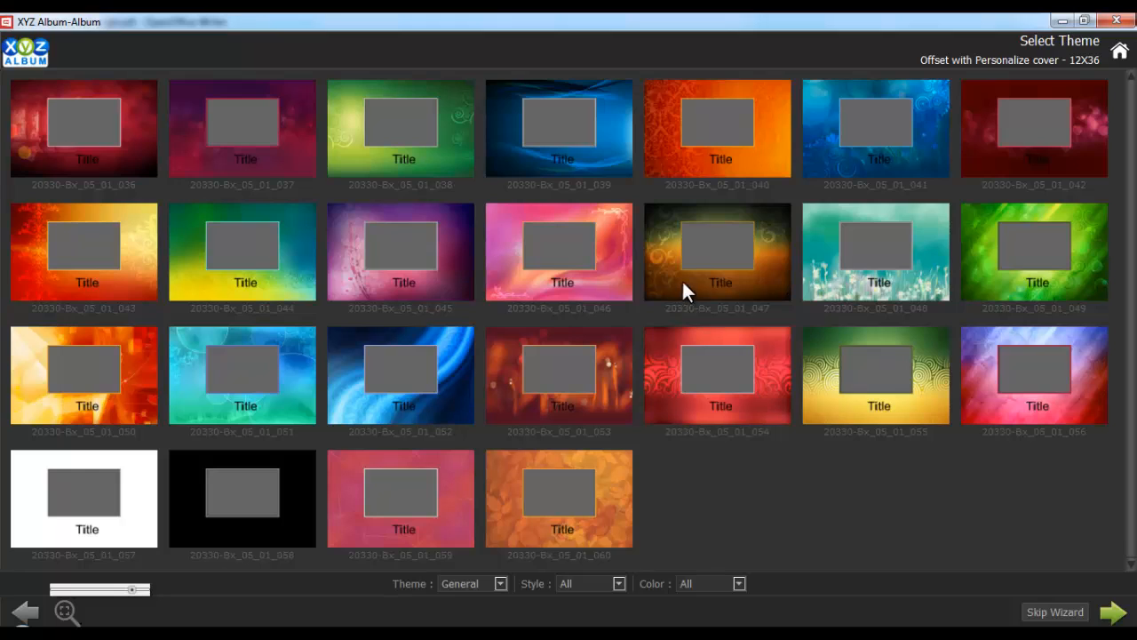
# - Choose a theme for the album and continue to photo selection
pyautogui.click(1113, 611)
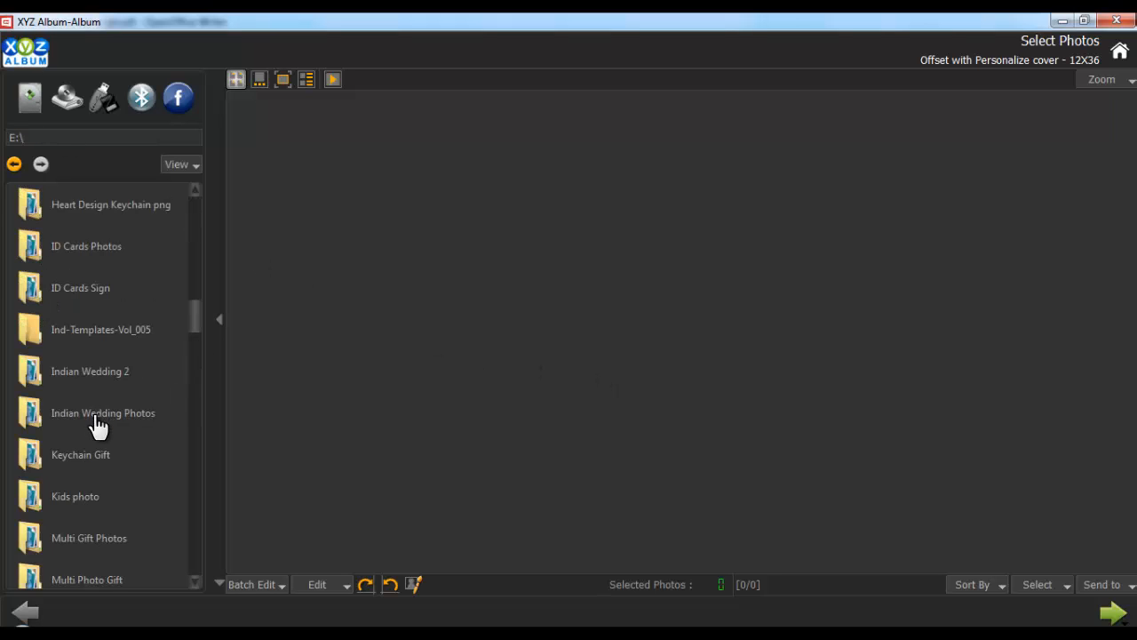
# - Browse into the Indian Wedding Photos folder to show its thumbnails
pyautogui.doubleClick(103, 412)
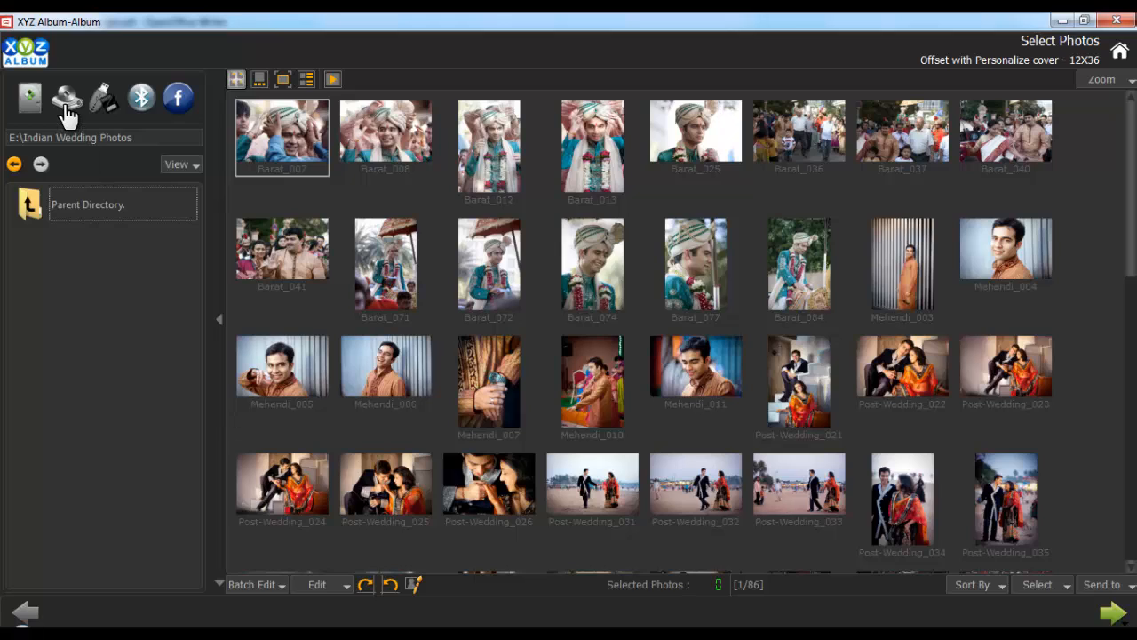
pyautogui.moveTo(103, 98)
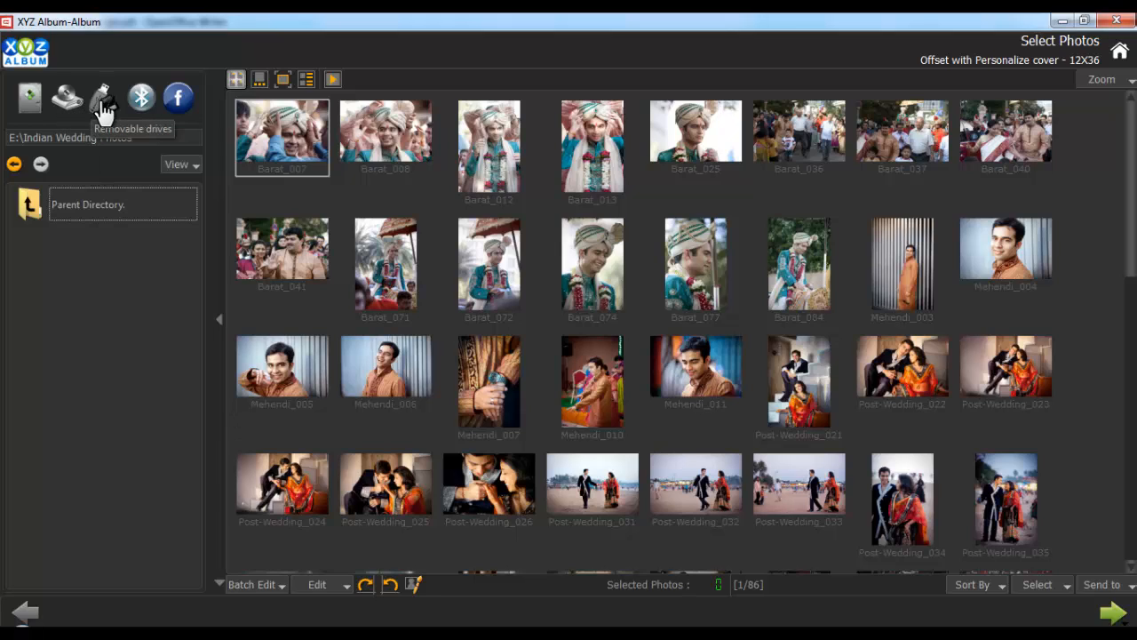
pyautogui.moveTo(178, 98)
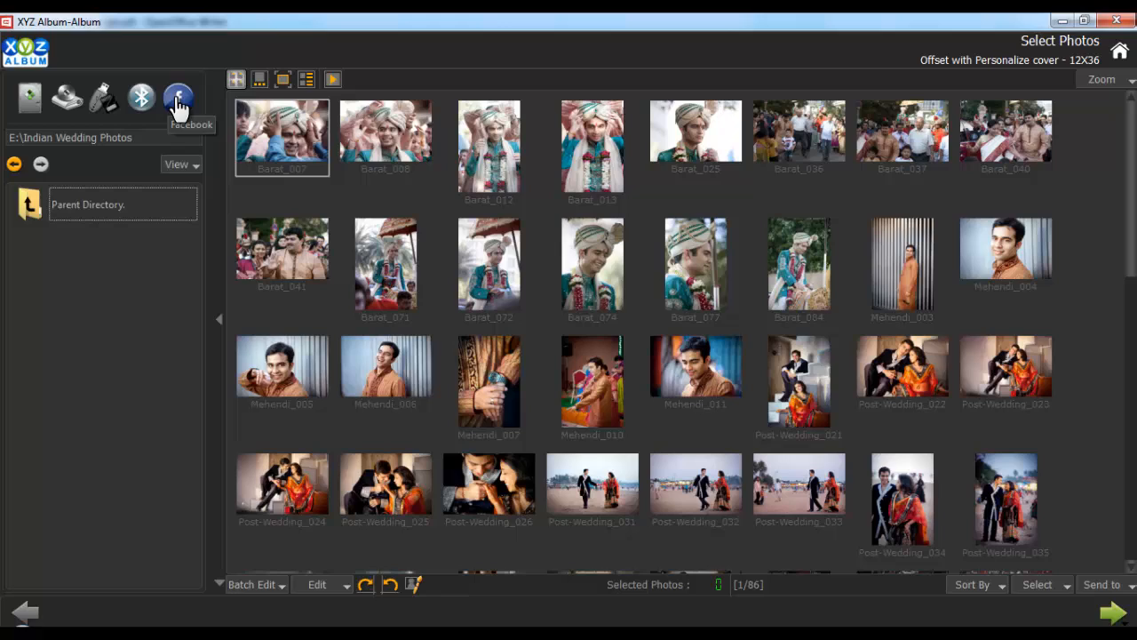
pyautogui.moveTo(185, 121)
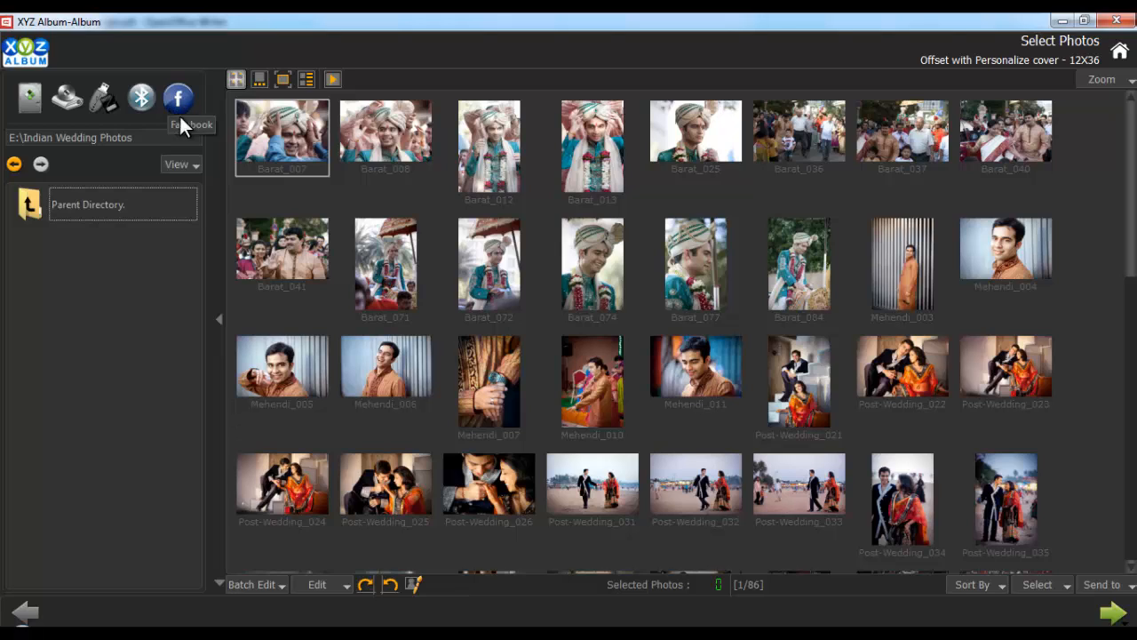
pyautogui.click(181, 164)
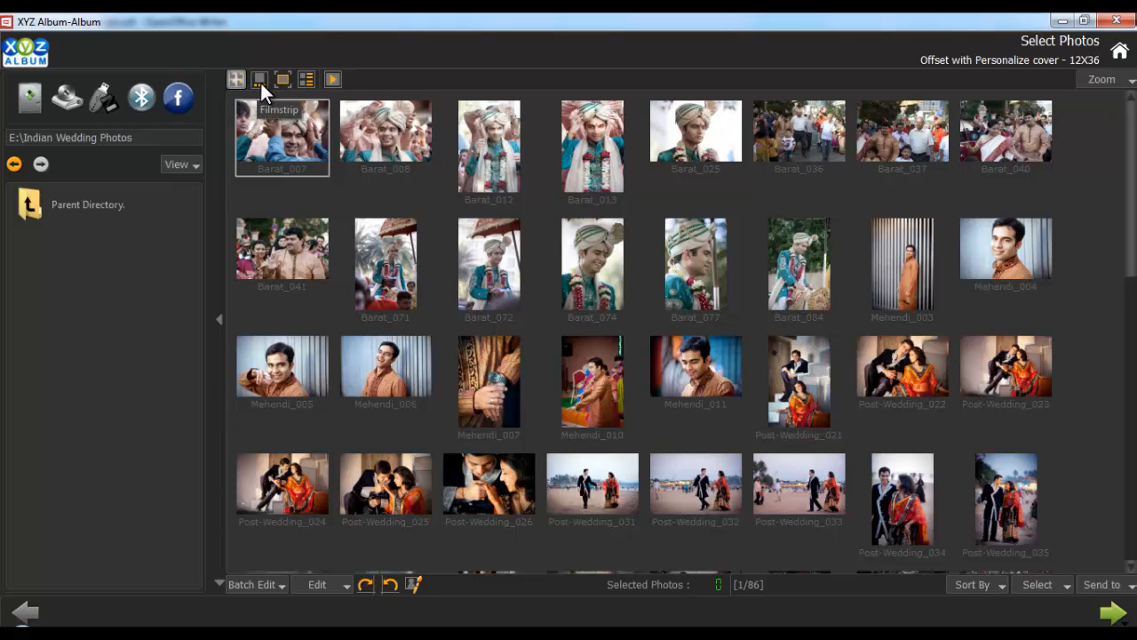
pyautogui.moveTo(284, 80)
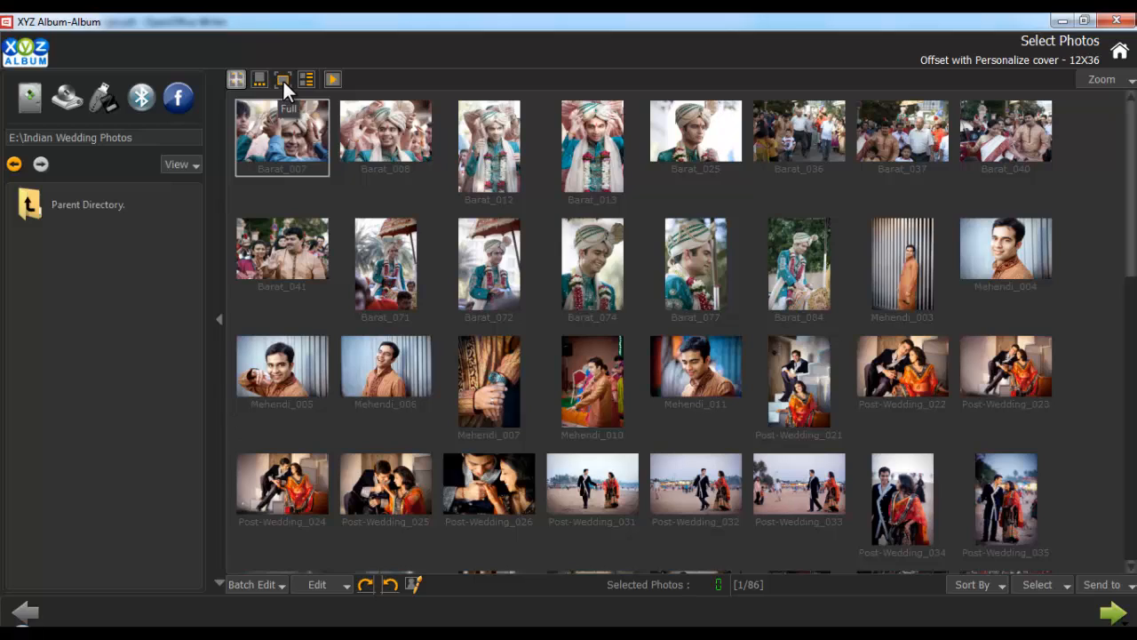
pyautogui.moveTo(332, 78)
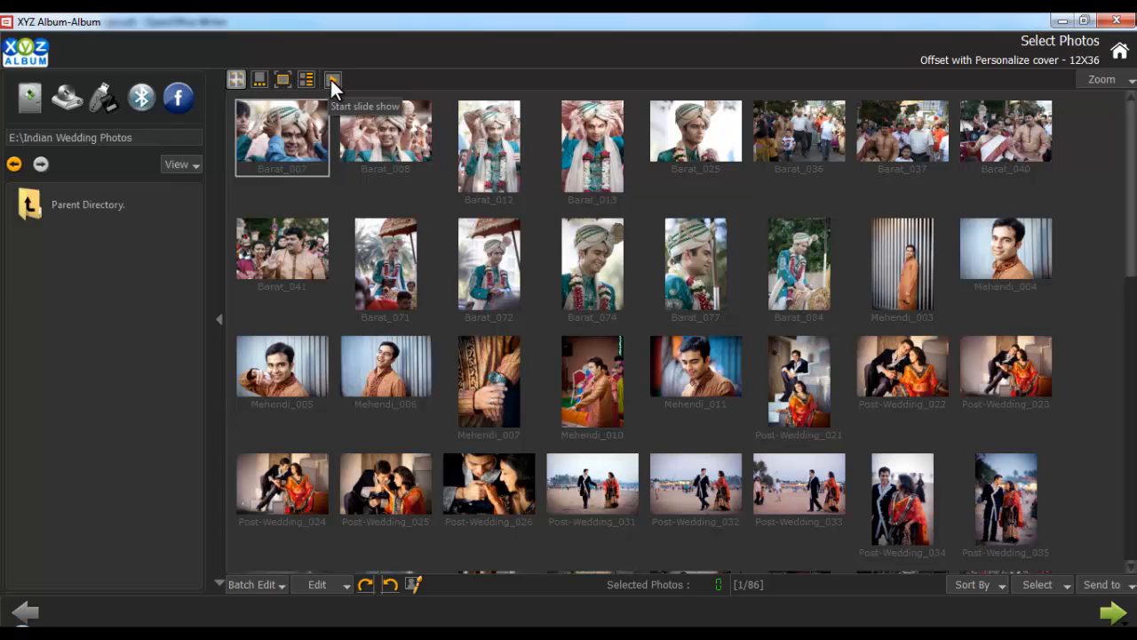
pyautogui.moveTo(1017, 124)
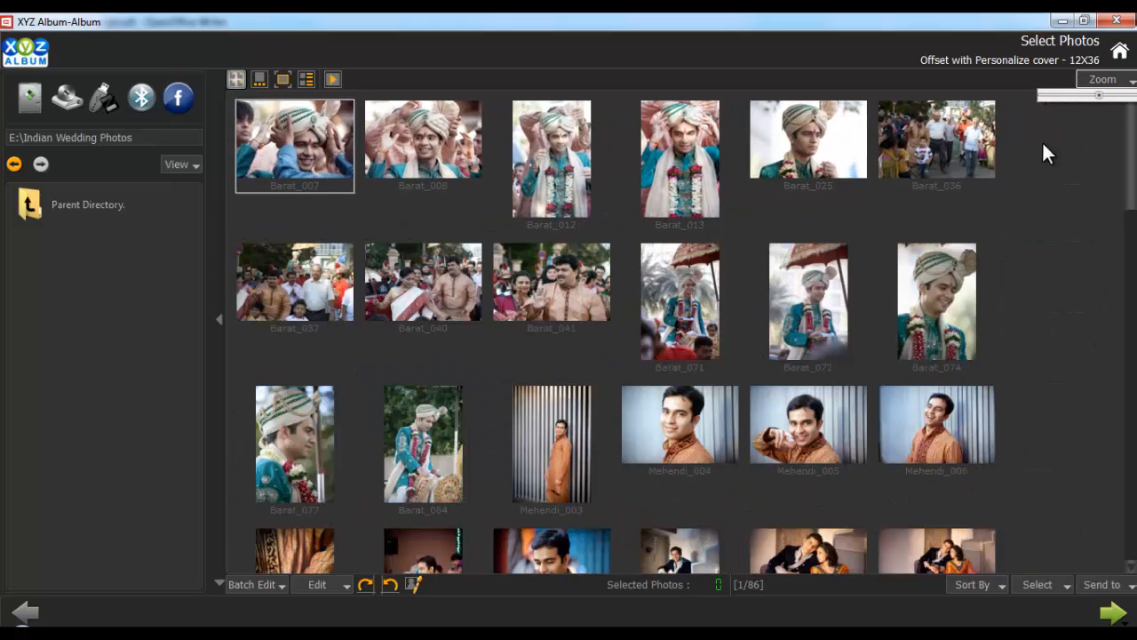
pyautogui.moveTo(263, 595)
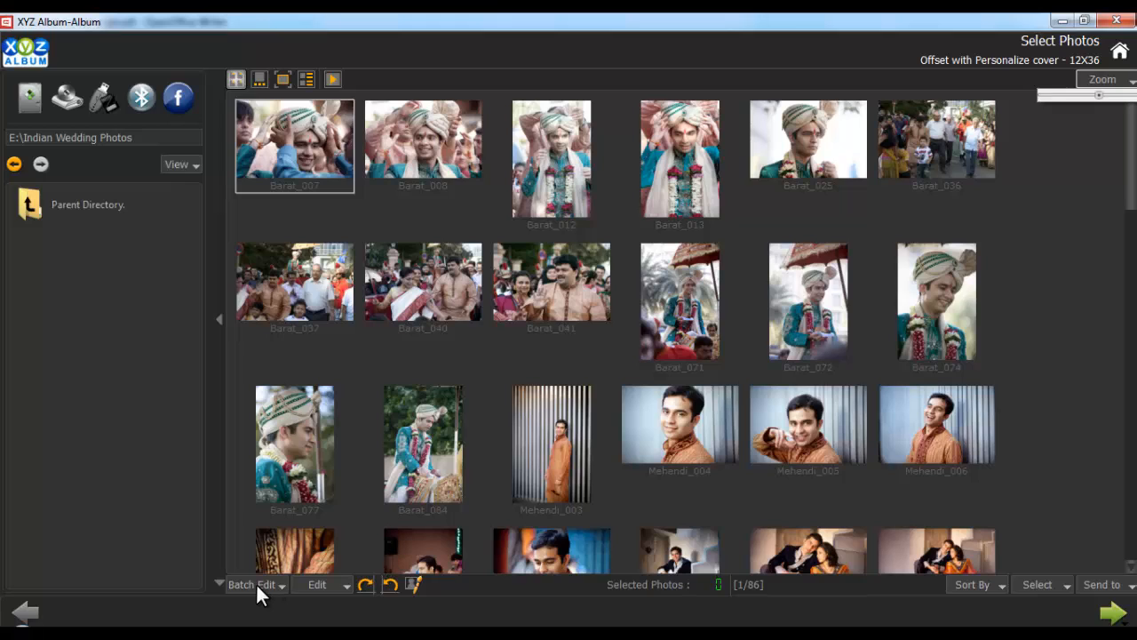
# - Mark all 86 photos in the folder as selected via Select > All
pyautogui.click(316, 583)
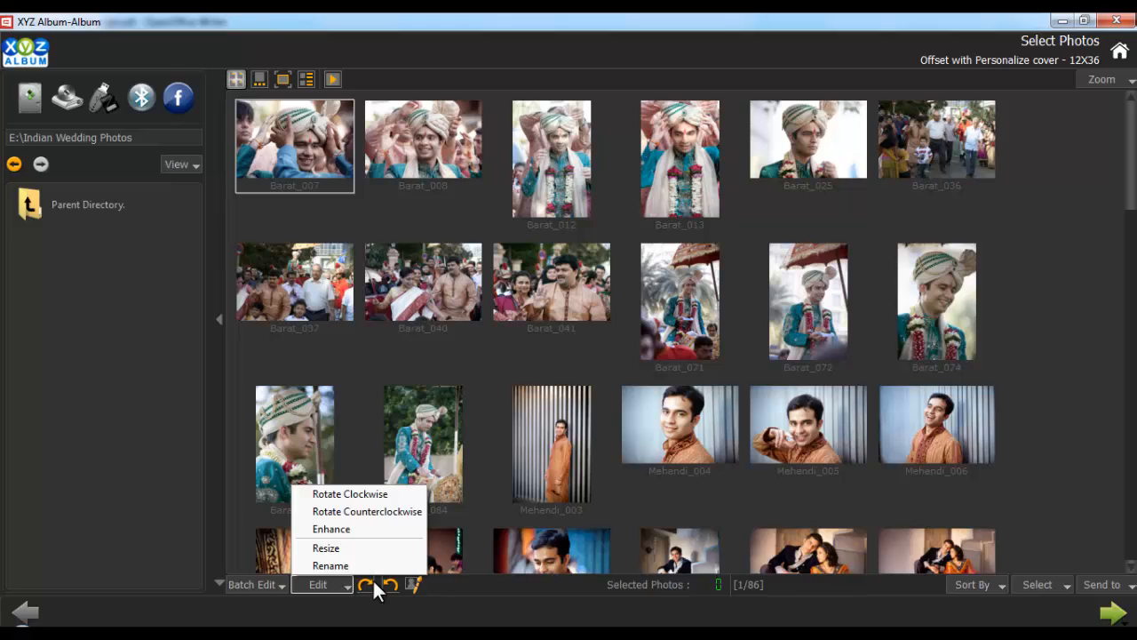
pyautogui.click(977, 583)
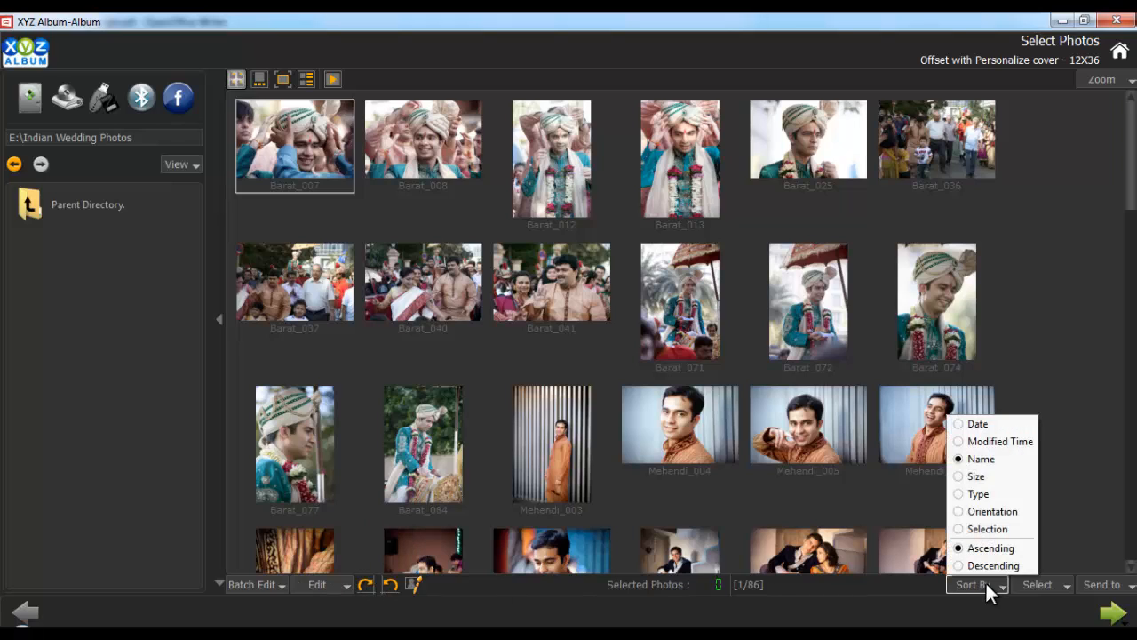
pyautogui.click(1038, 583)
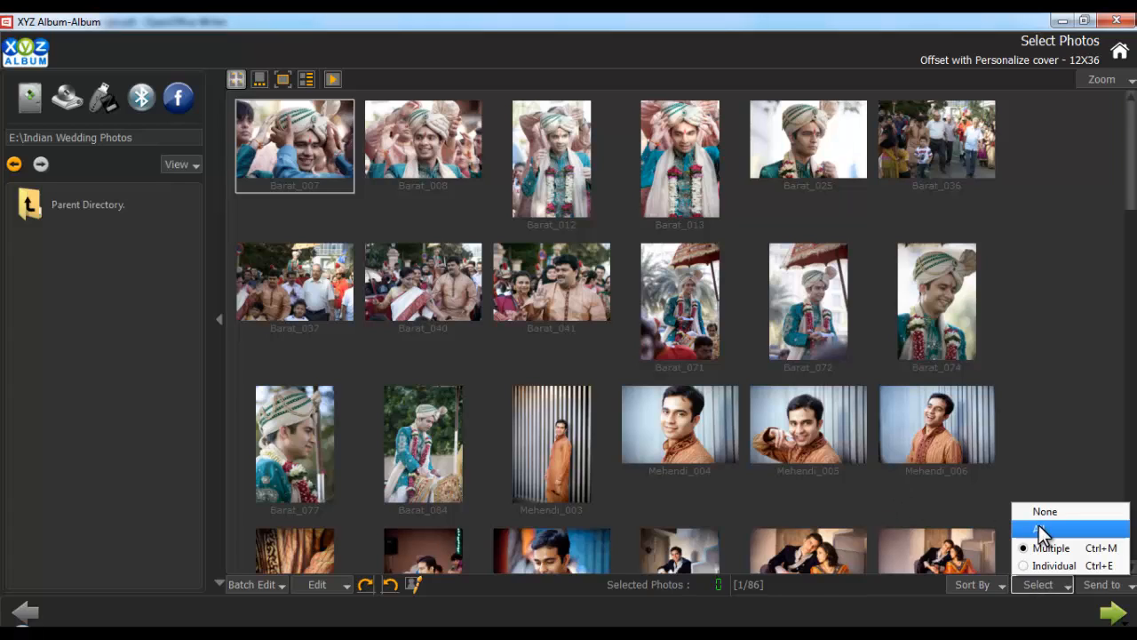
pyautogui.click(1052, 547)
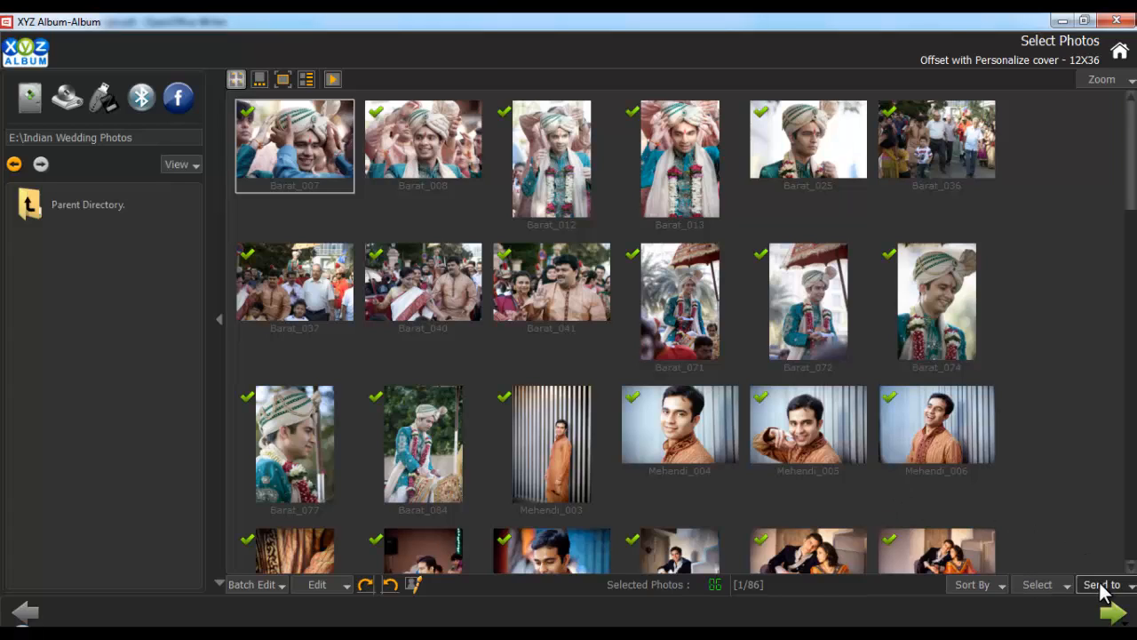
pyautogui.click(1101, 585)
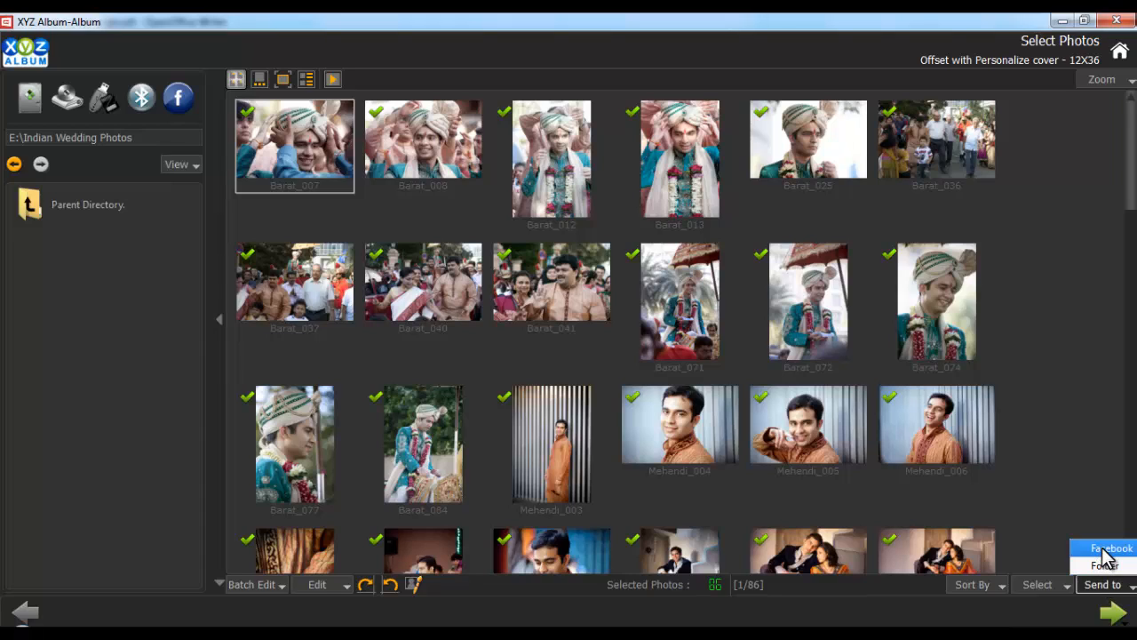
pyautogui.moveTo(1105, 565)
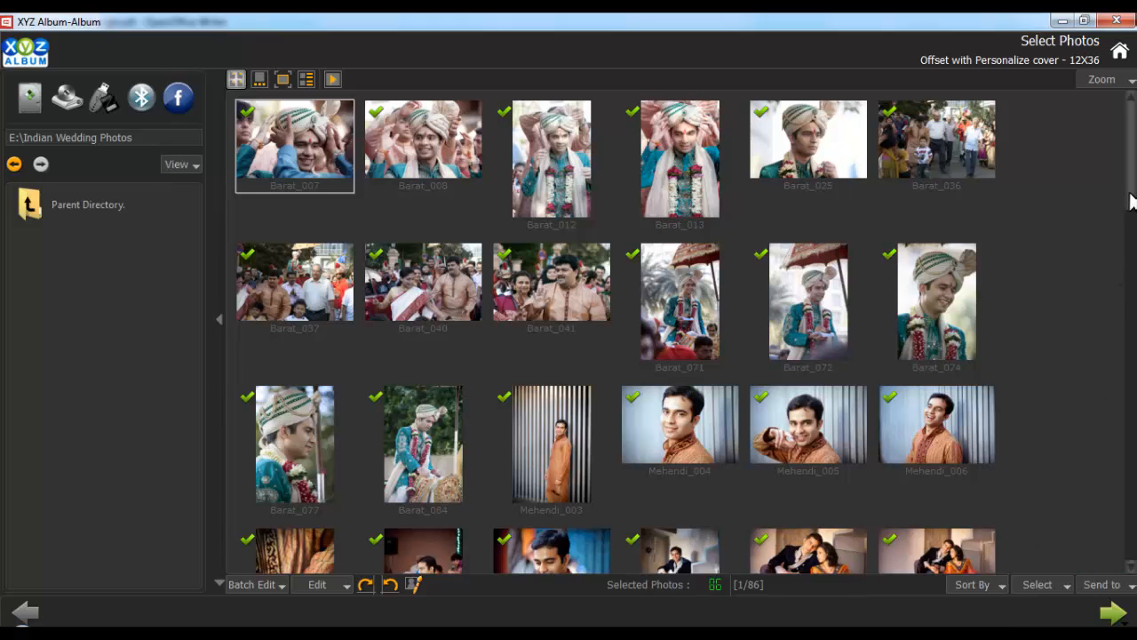
pyautogui.scroll(-3)
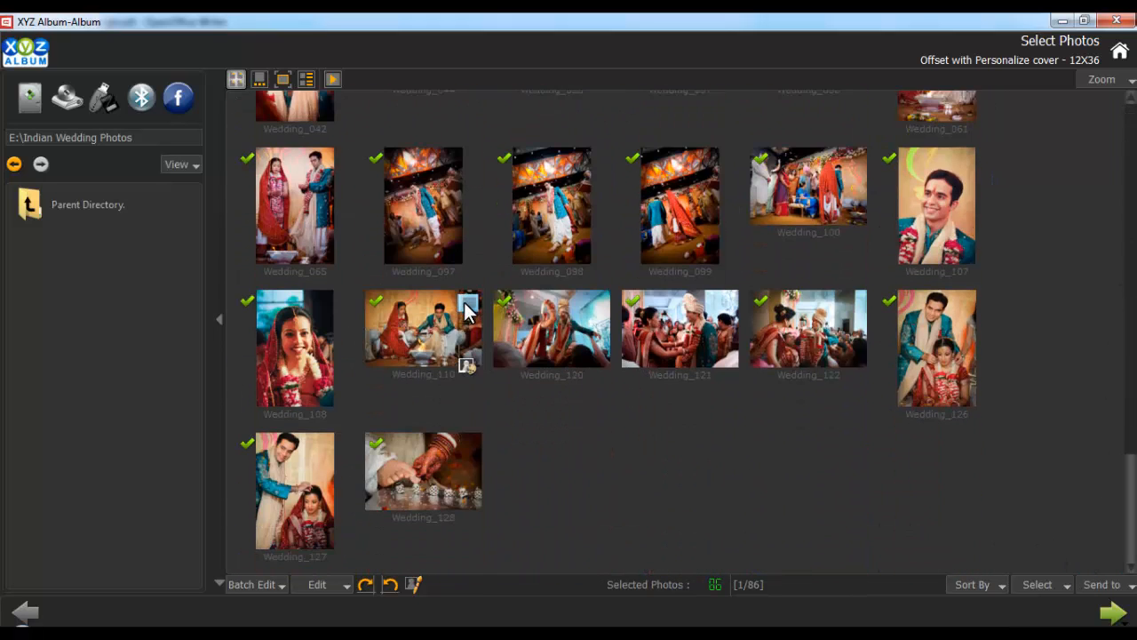
# - Set Maximum Photos per page to 5 and generate the auto-designed album layout
pyautogui.click(423, 334)
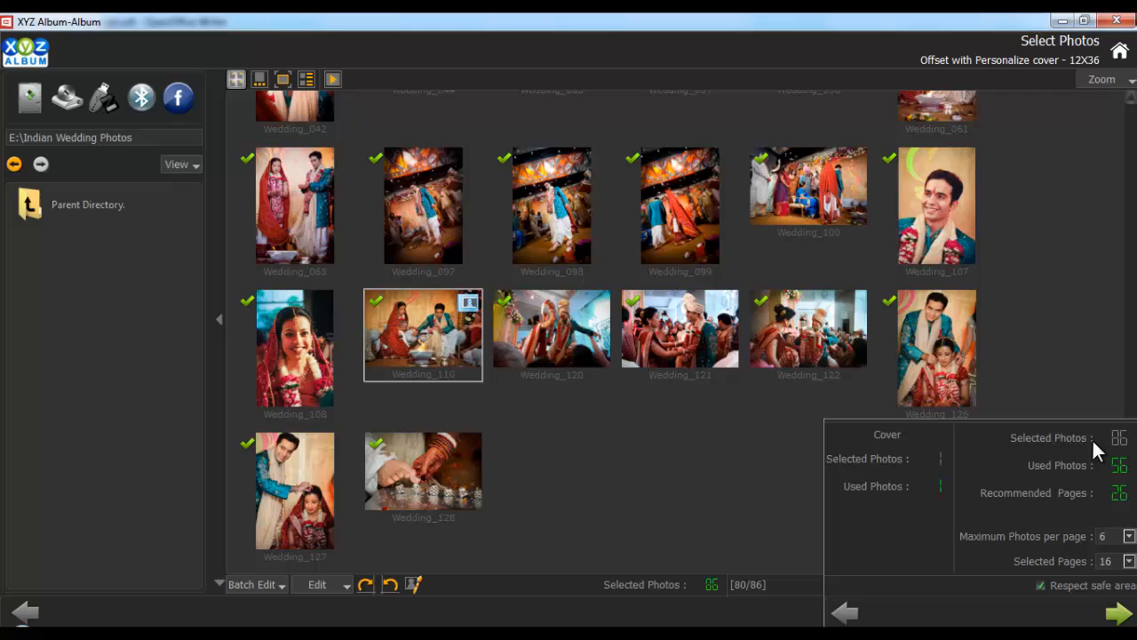
pyautogui.moveTo(1095, 508)
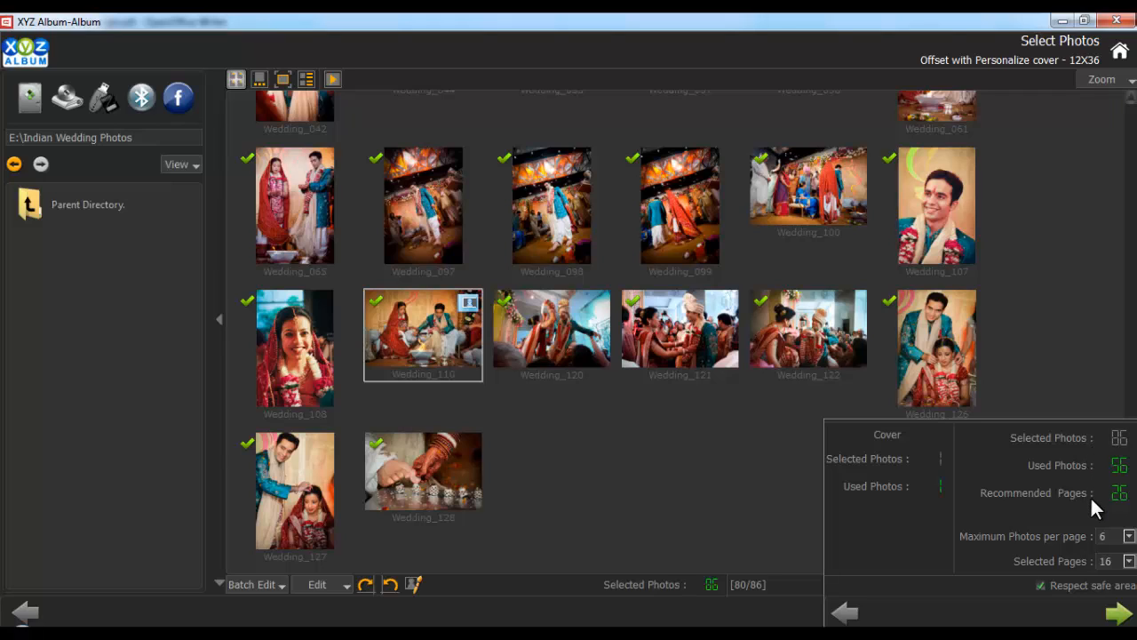
pyautogui.moveTo(1096, 514)
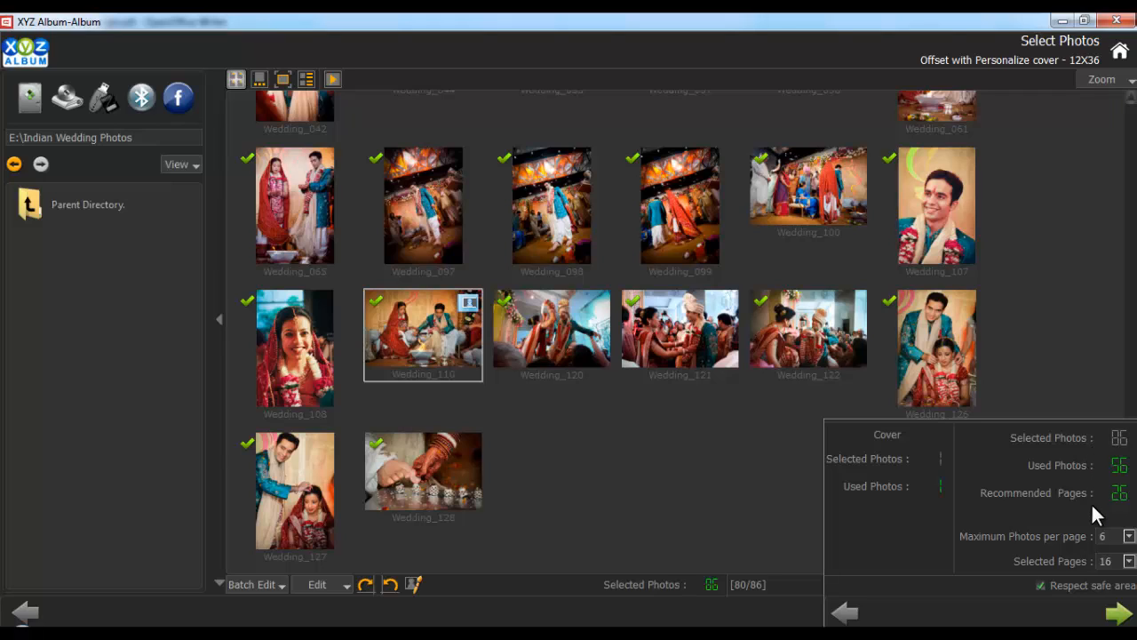
pyautogui.click(1130, 537)
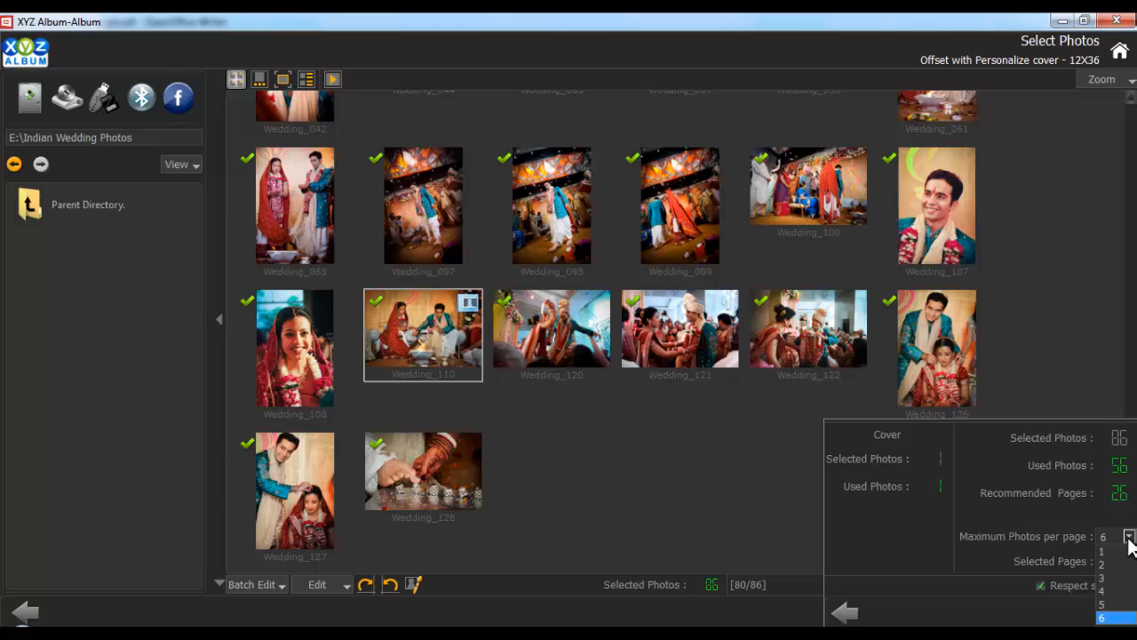
pyautogui.click(1102, 618)
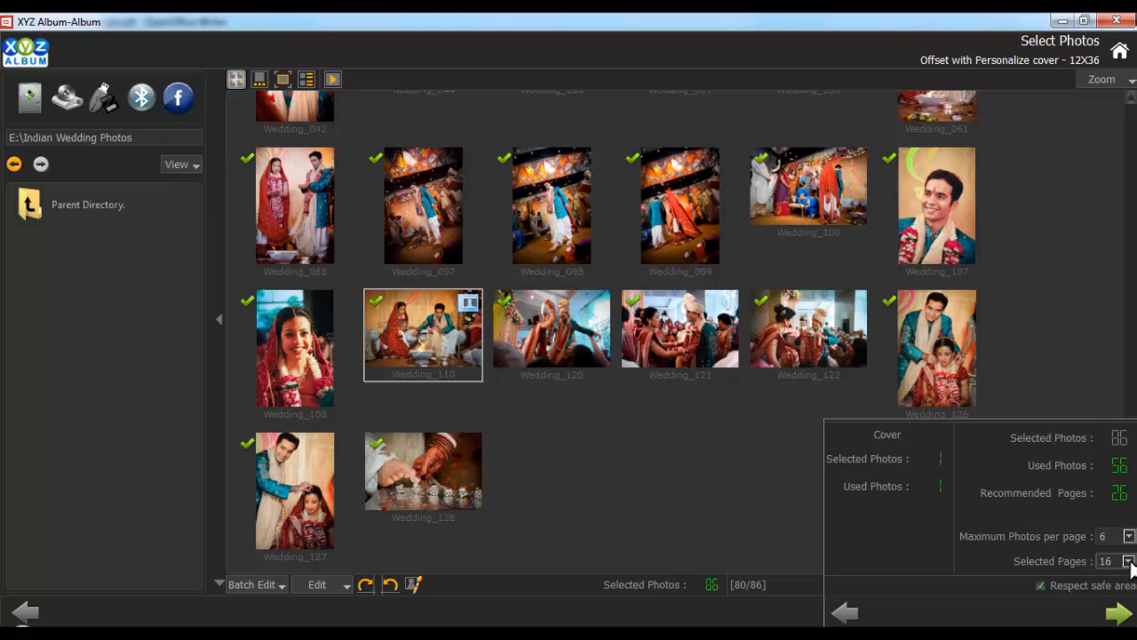
pyautogui.moveTo(1091, 604)
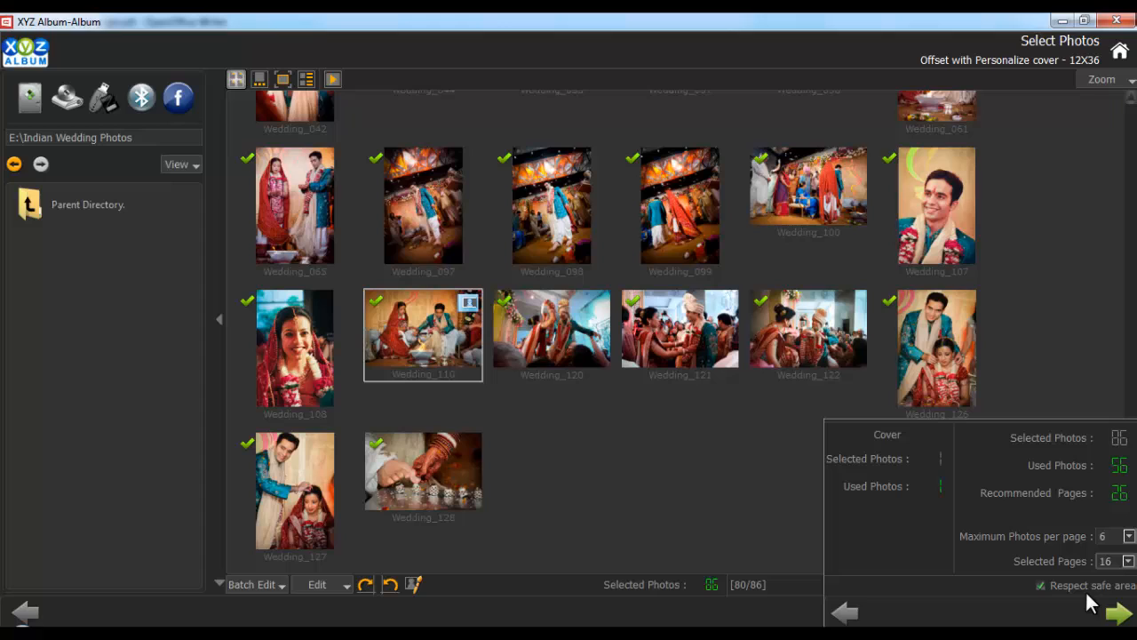
pyautogui.click(1128, 537)
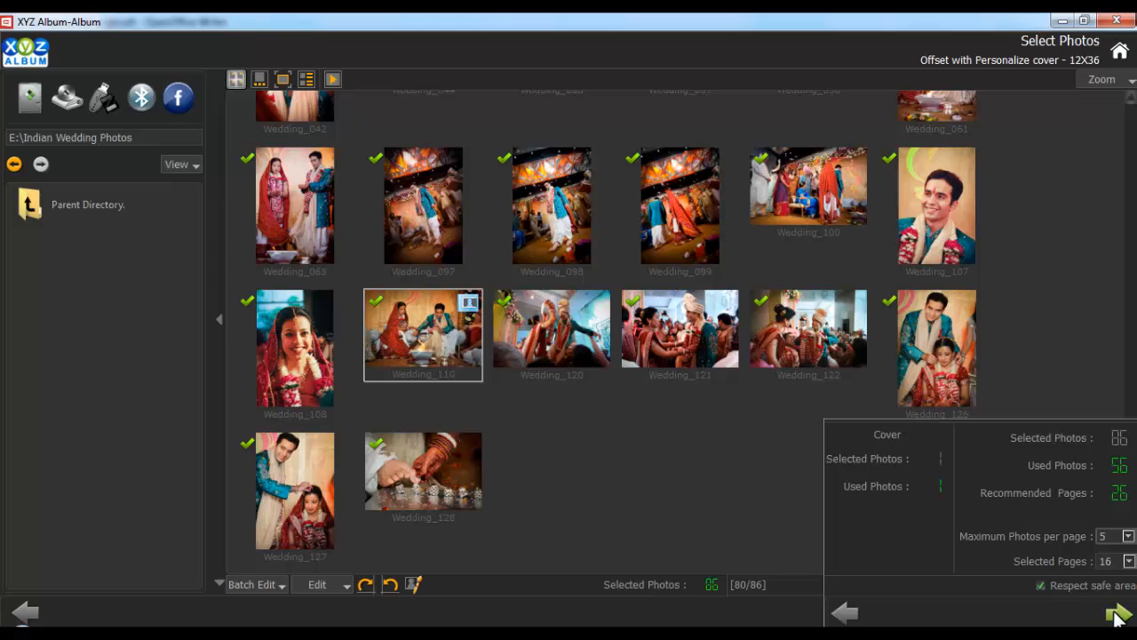
pyautogui.click(1118, 611)
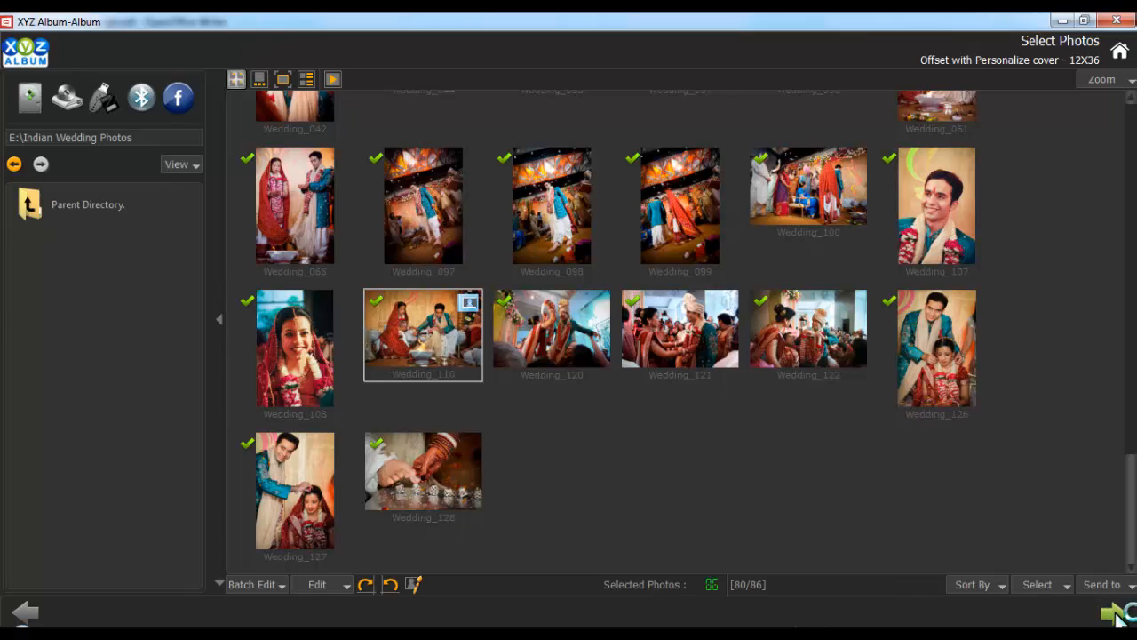
pyautogui.click(1115, 613)
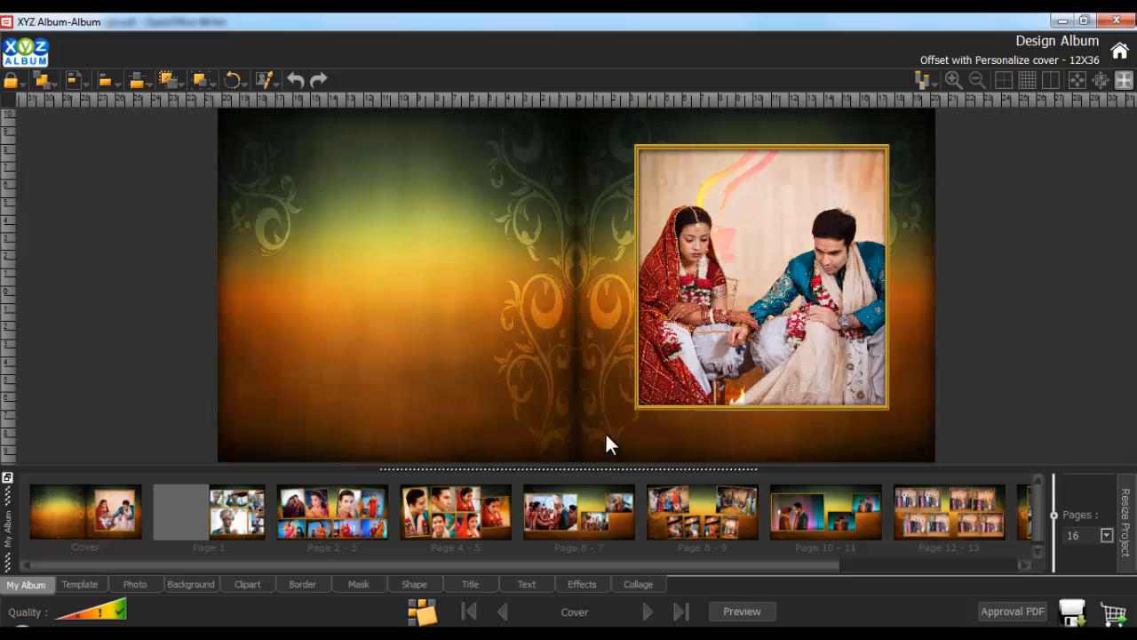
pyautogui.moveTo(608, 445)
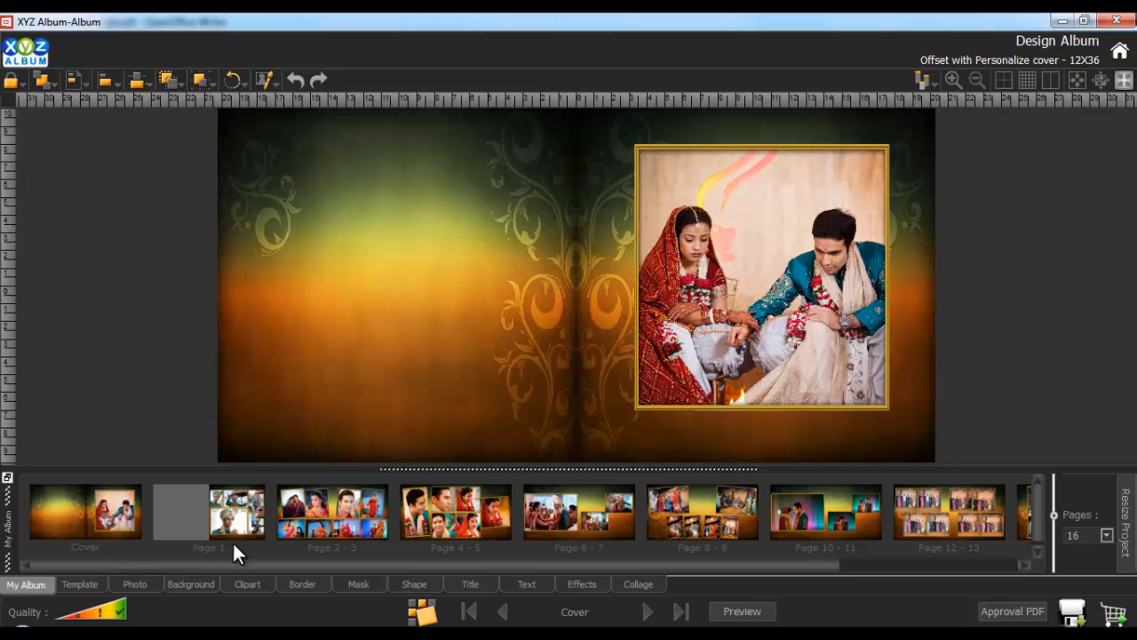
# - Move from the cover to page 1 and show it as a full-size preview
pyautogui.hscroll(3)
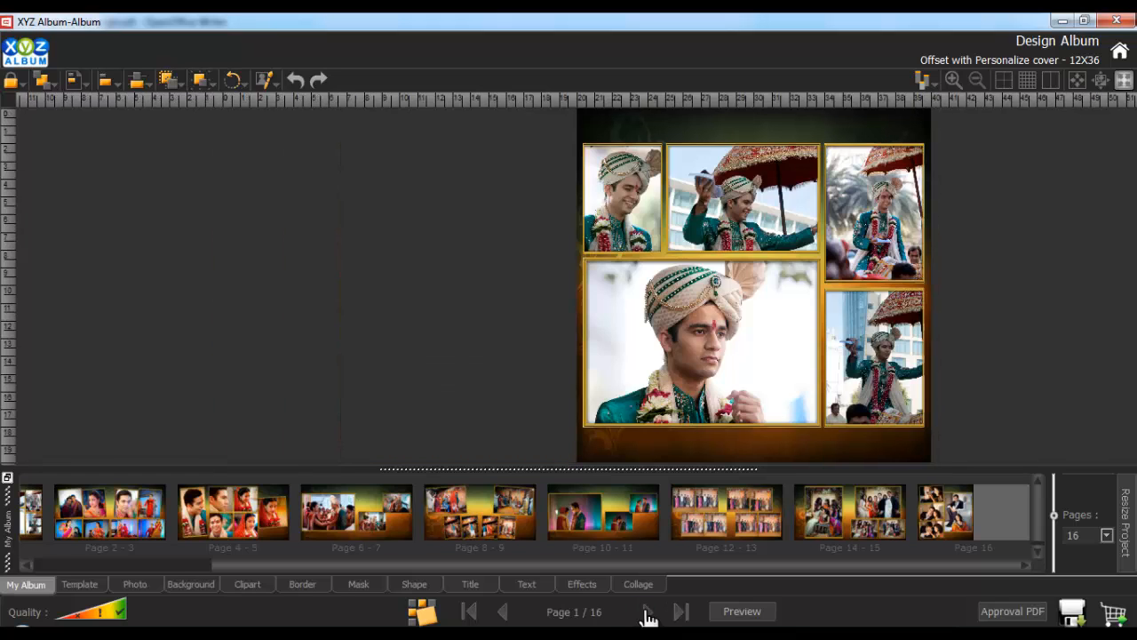
pyautogui.click(721, 611)
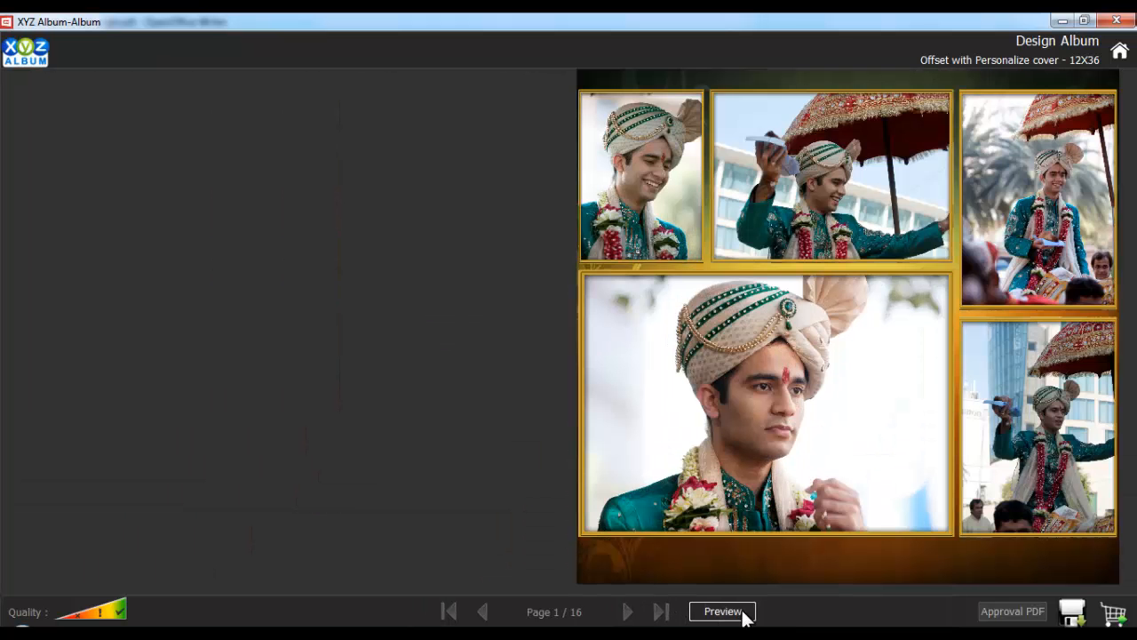
# - Leave preview and give page 1 a different five-photo template from the Template tab
pyautogui.click(721, 611)
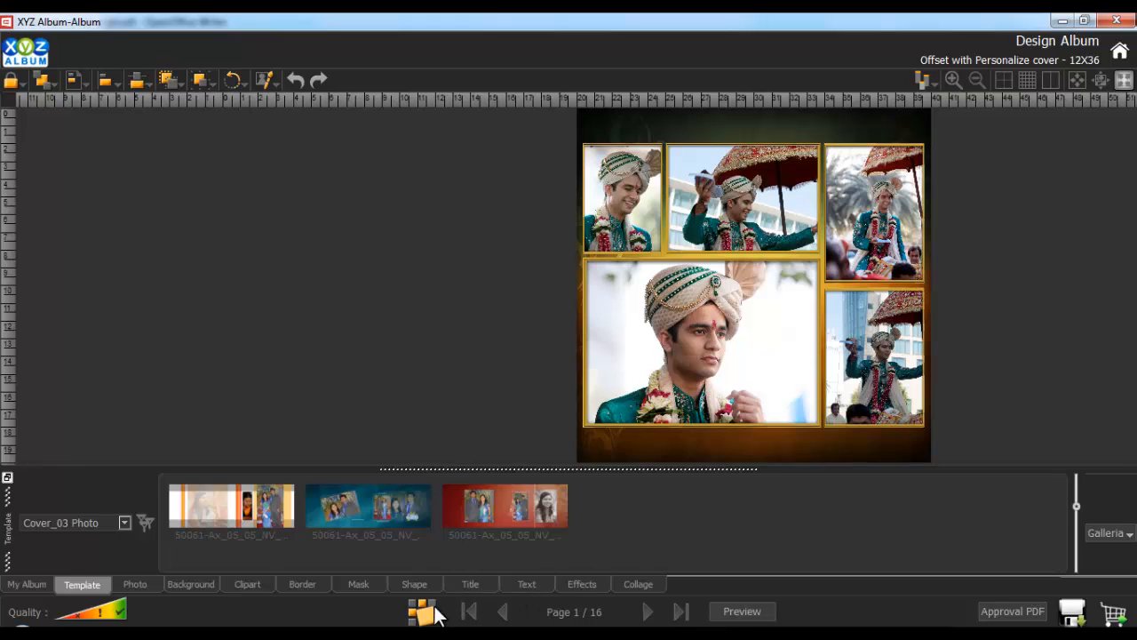
pyautogui.click(423, 611)
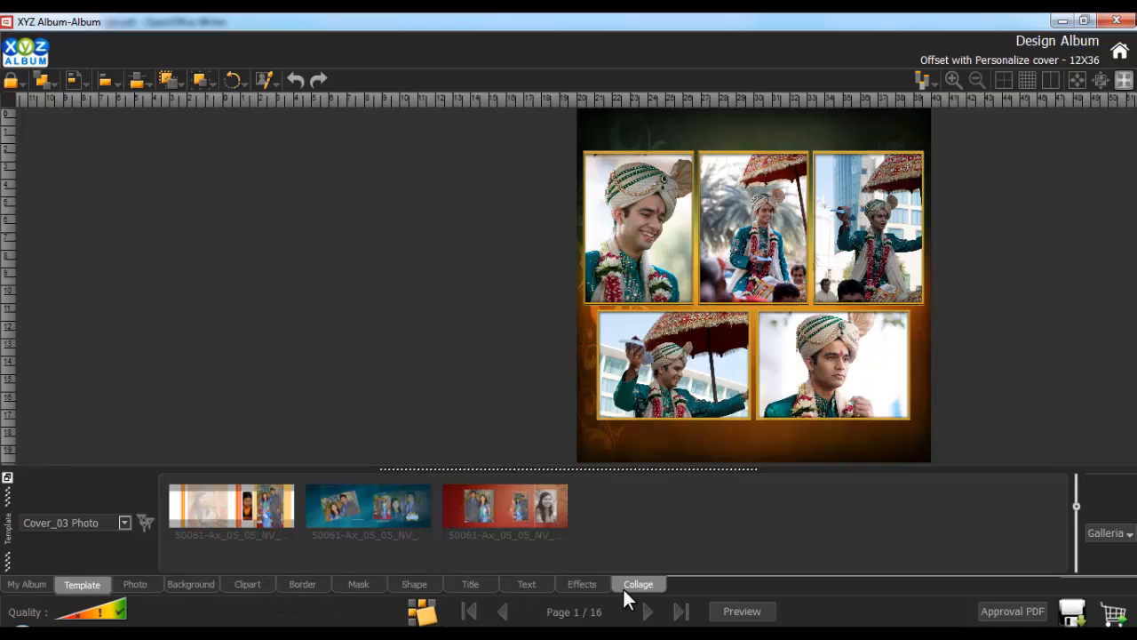
pyautogui.moveTo(678, 600)
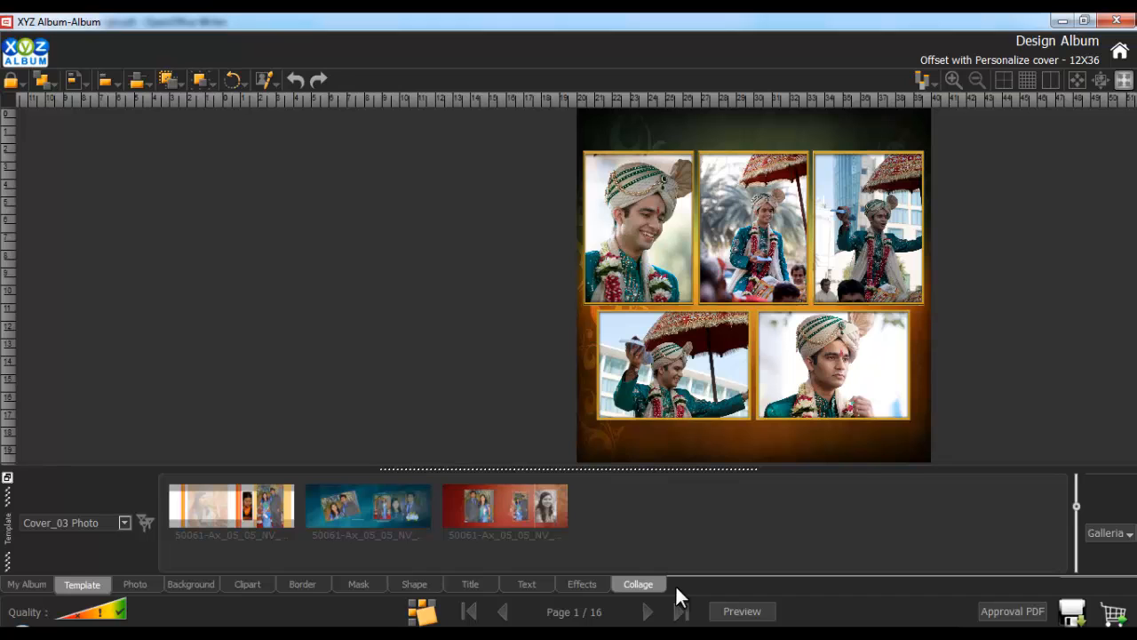